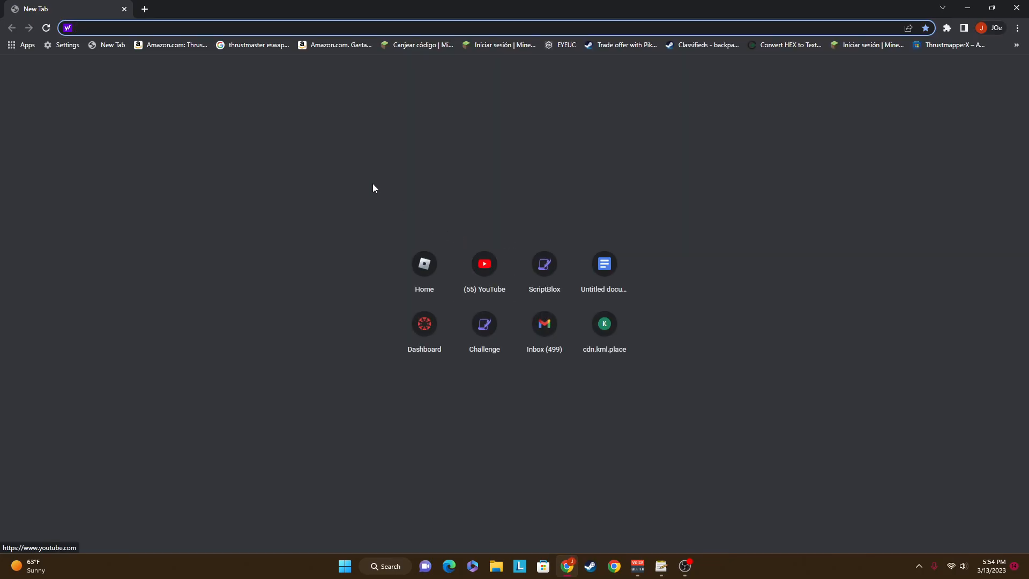
{"action": "mouse_move", "coordinate": [382, 136]}
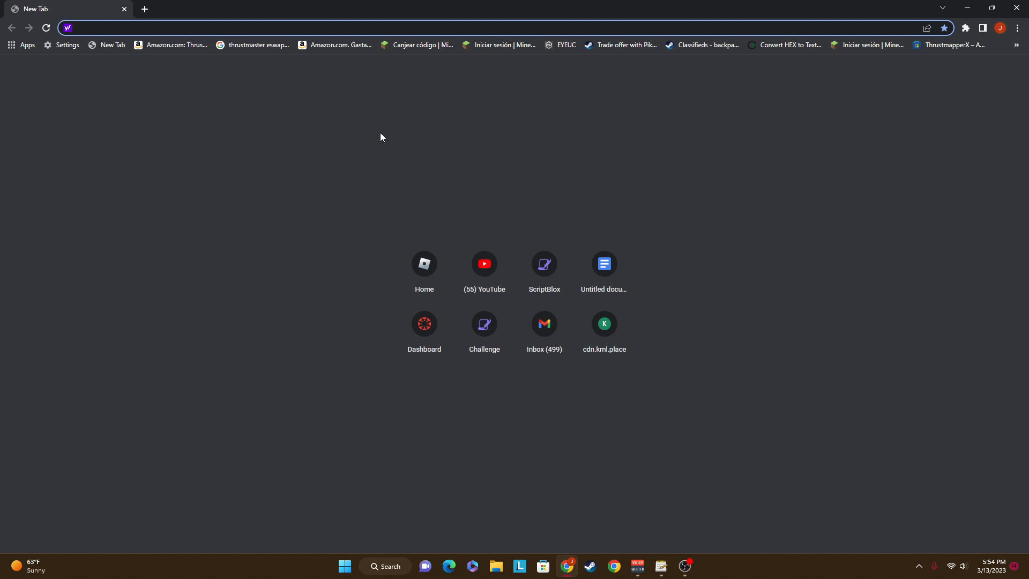
{"action": "mouse_move", "coordinate": [343, 152]}
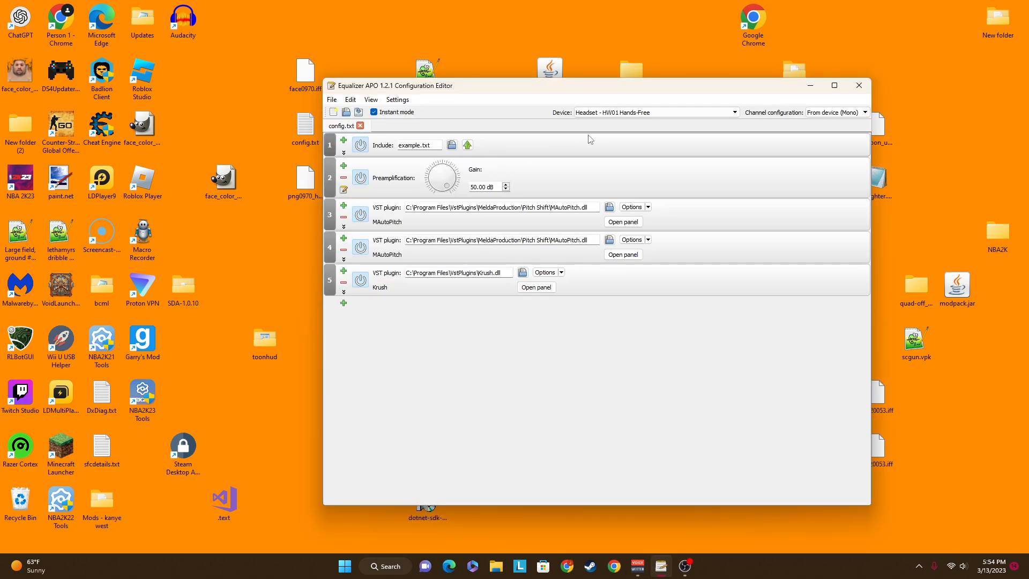
{"action": "mouse_move", "coordinate": [305, 128]}
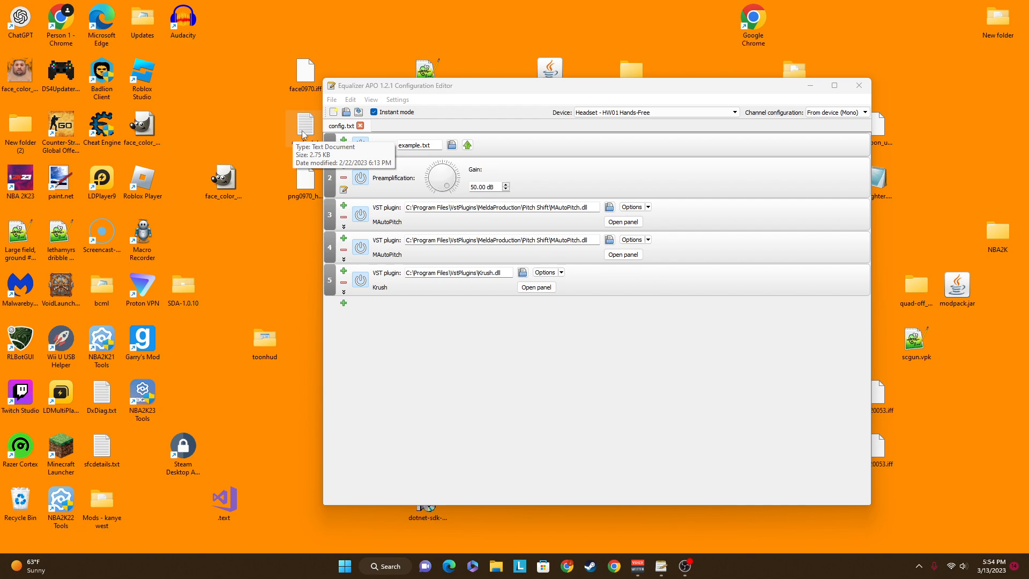
- Browse to config.txt via File > Open, then dismiss the picker keeping the current config
{"action": "left_click", "coordinate": [331, 98]}
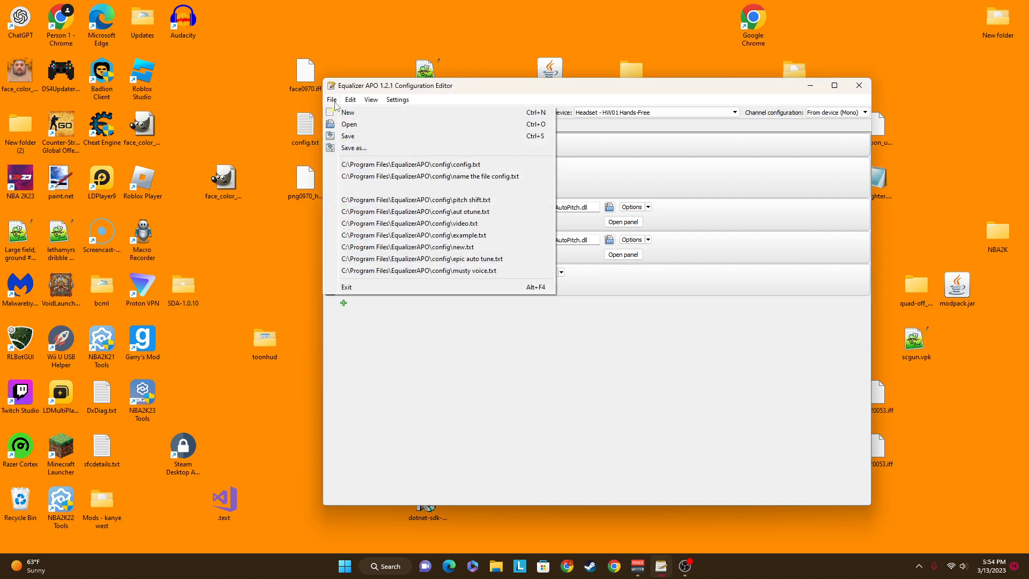
{"action": "left_click", "coordinate": [349, 124]}
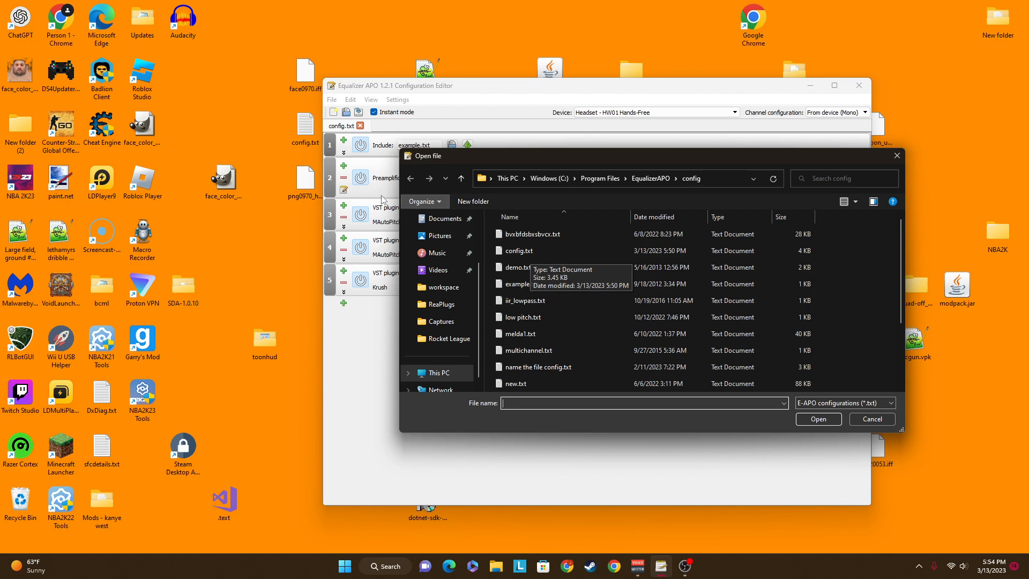
{"action": "left_click", "coordinate": [519, 250]}
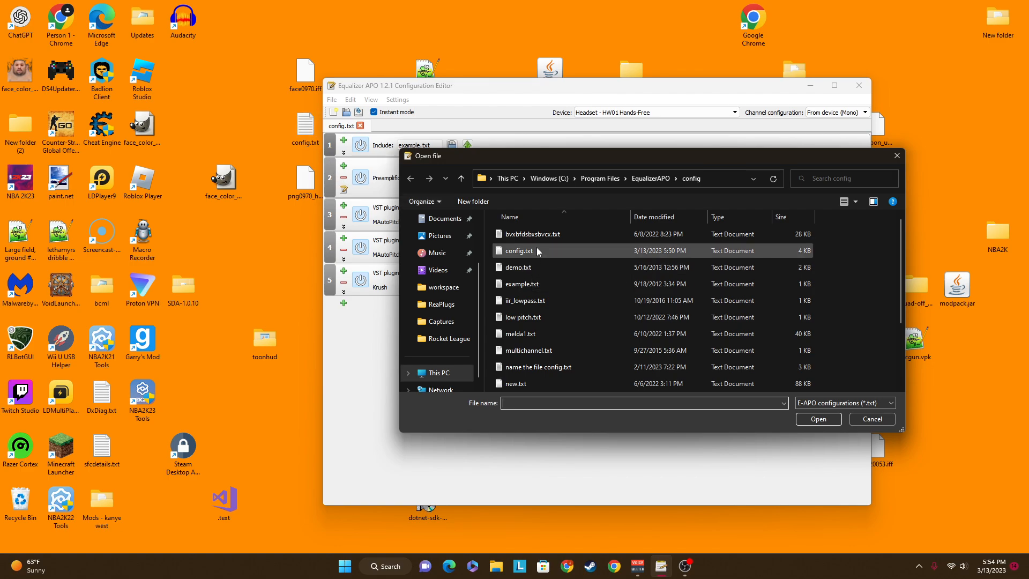
{"action": "left_click", "coordinate": [519, 251]}
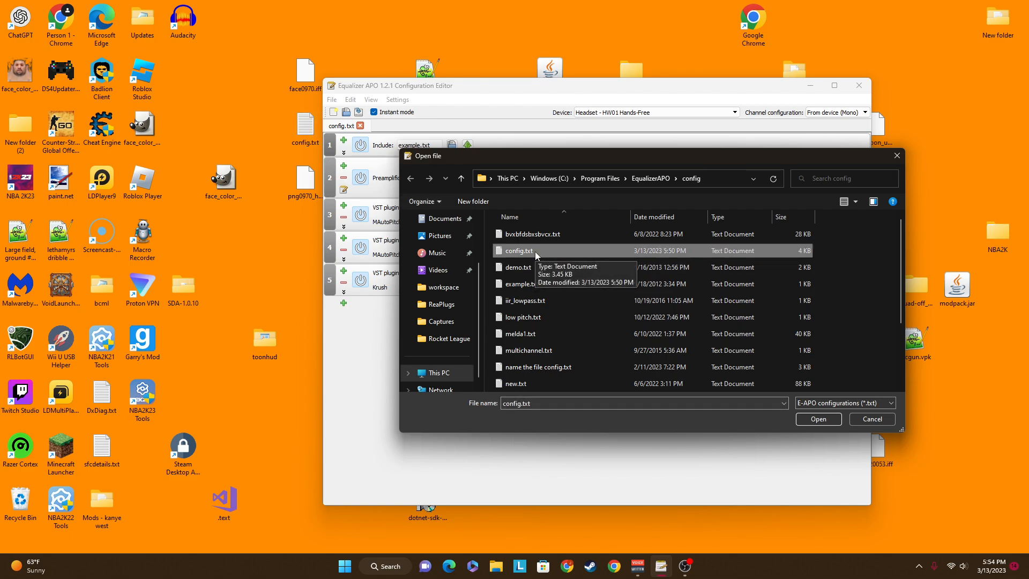
{"action": "left_click_drag", "start_coordinate": [519, 250], "coordinate": [565, 296]}
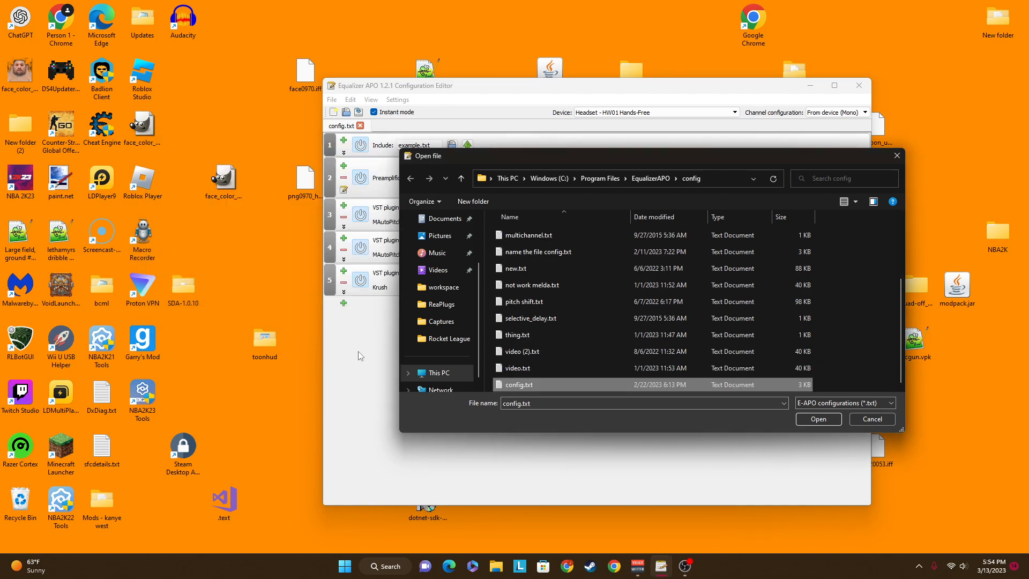
{"action": "left_click", "coordinate": [819, 419]}
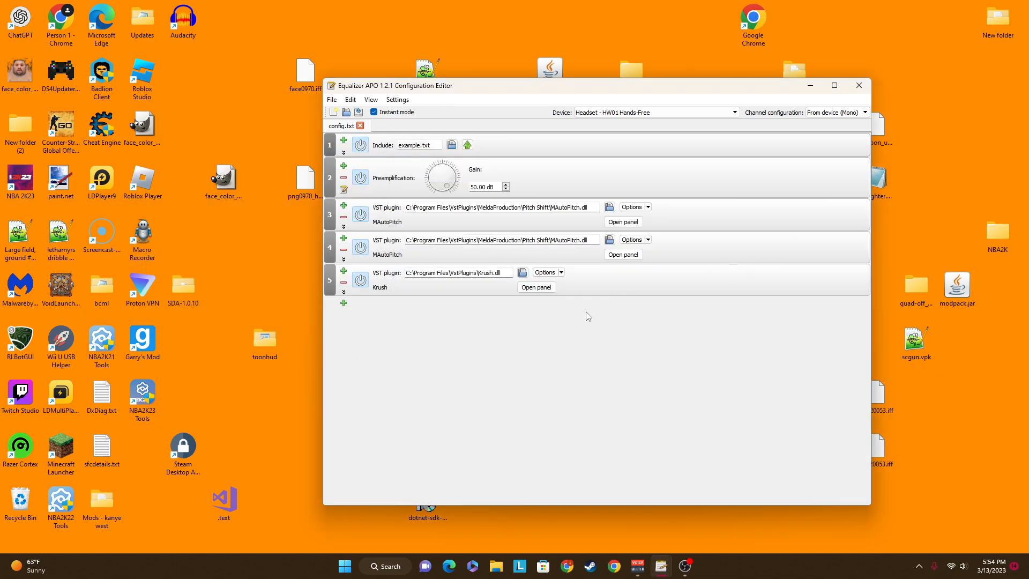
- View and close Krush's plugin panel, then start choosing a new plugin file for step 5
{"action": "left_click", "coordinate": [536, 287]}
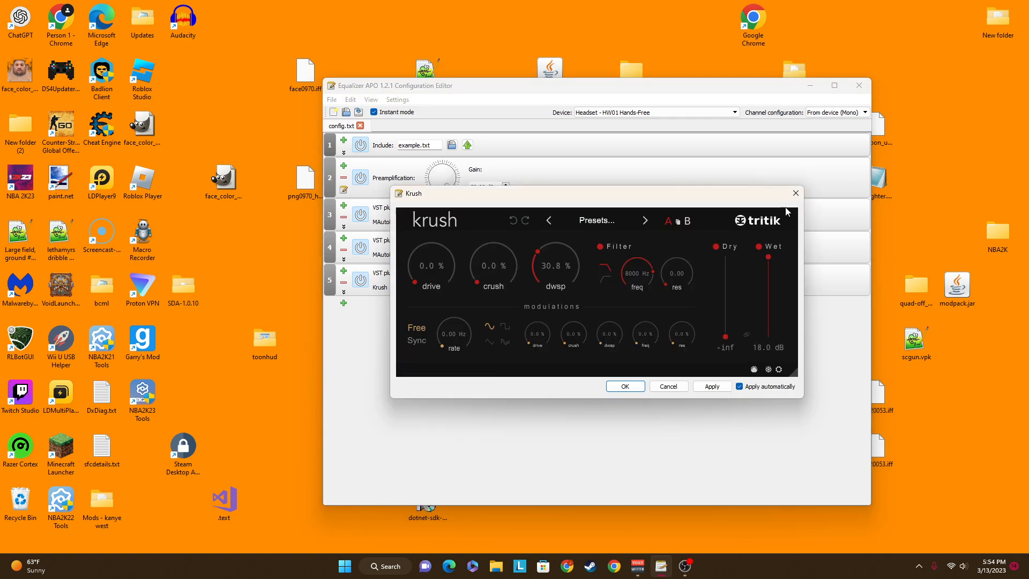
{"action": "left_click", "coordinate": [796, 193]}
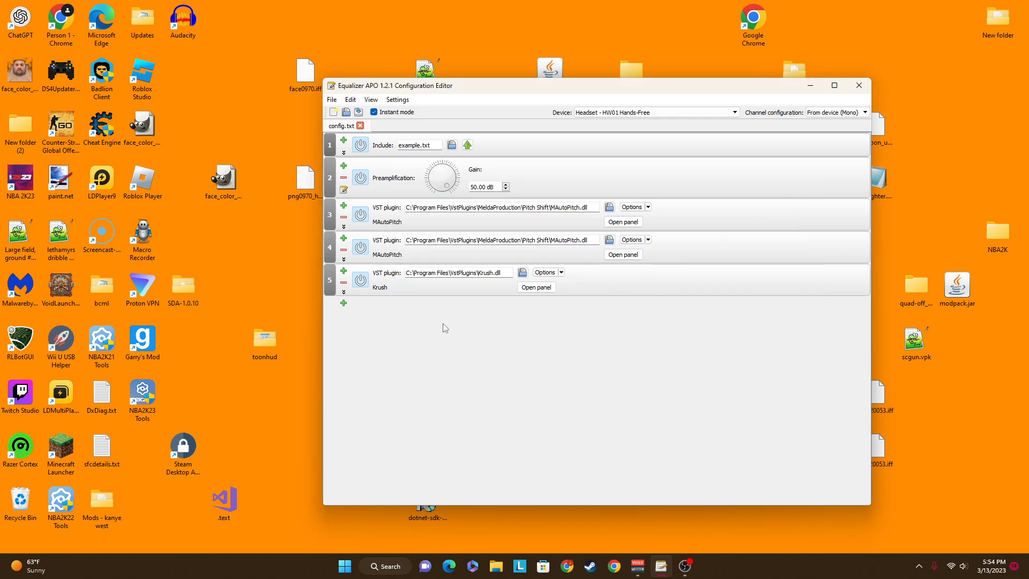
{"action": "left_click", "coordinate": [522, 272]}
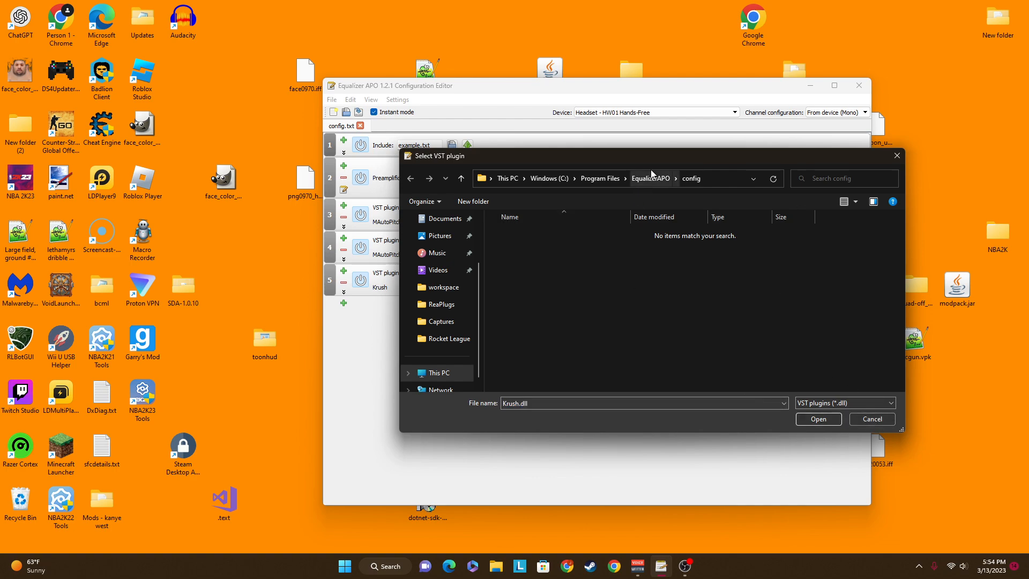
- Navigate EqualizerAPO > VSTPlugins > ReaPlugs and load reajs.dll as step 5's plugin
{"action": "left_click", "coordinate": [651, 178]}
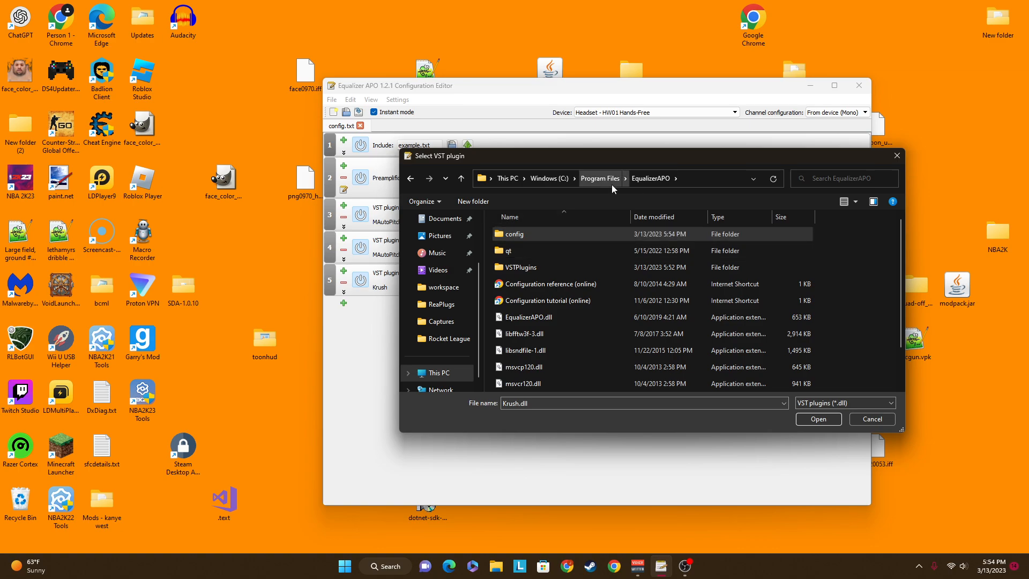
{"action": "left_click", "coordinate": [521, 267]}
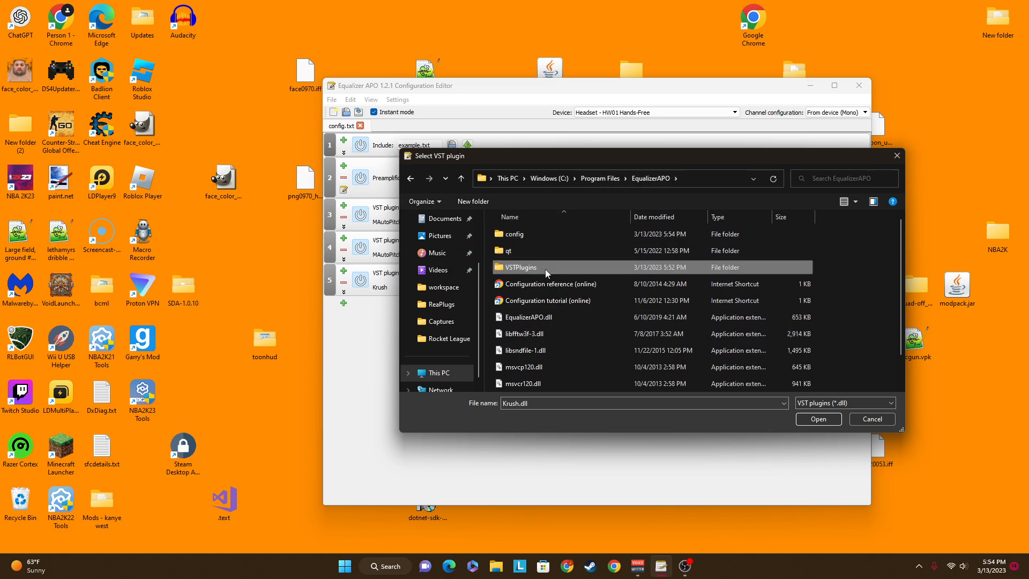
{"action": "double_click", "coordinate": [521, 267]}
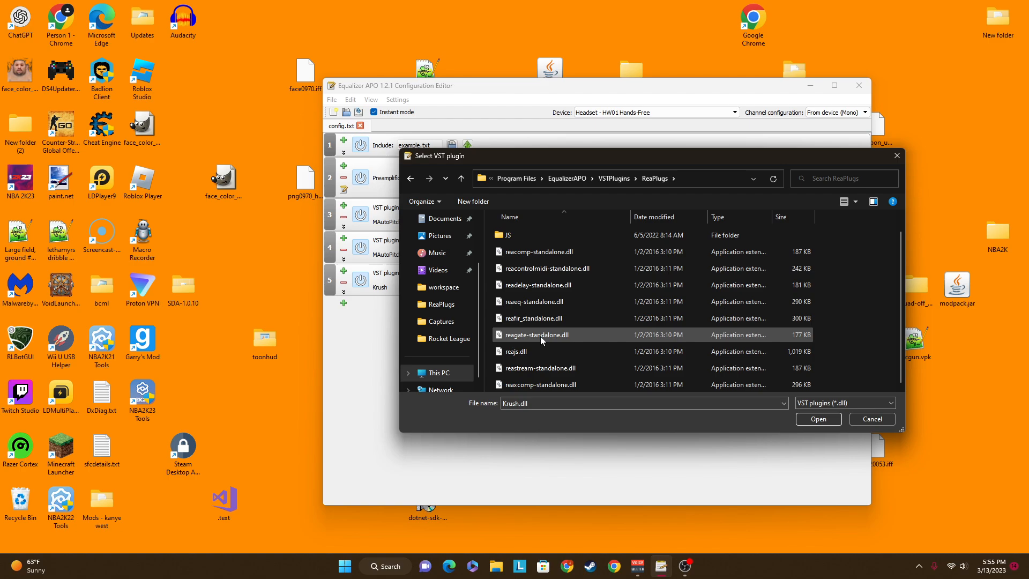
{"action": "left_click", "coordinate": [819, 419]}
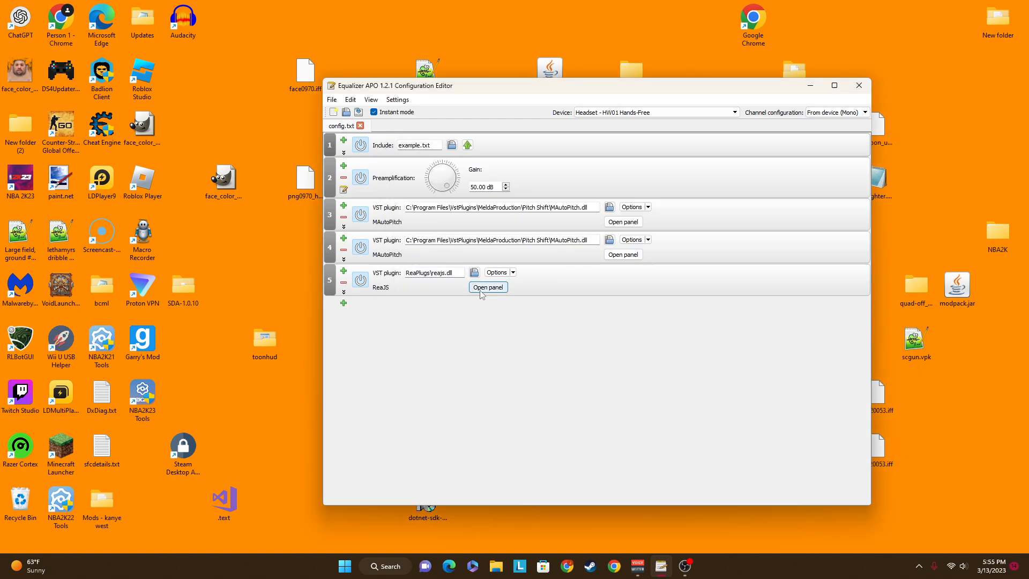
- Load the graphdist waveshaper into ReaJS's panel and switch Mirror to Off
{"action": "left_click", "coordinate": [489, 288]}
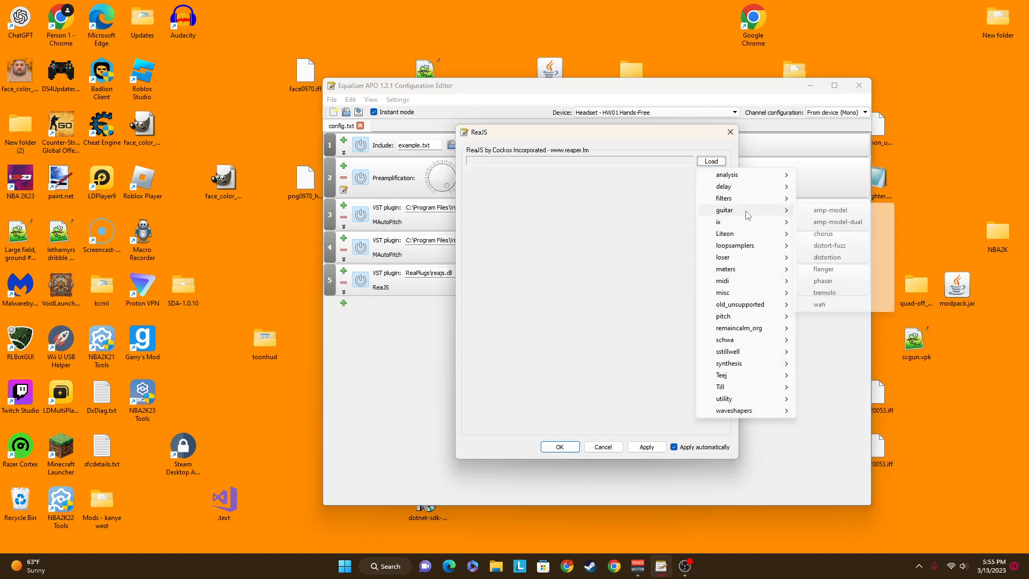
{"action": "mouse_move", "coordinate": [745, 410]}
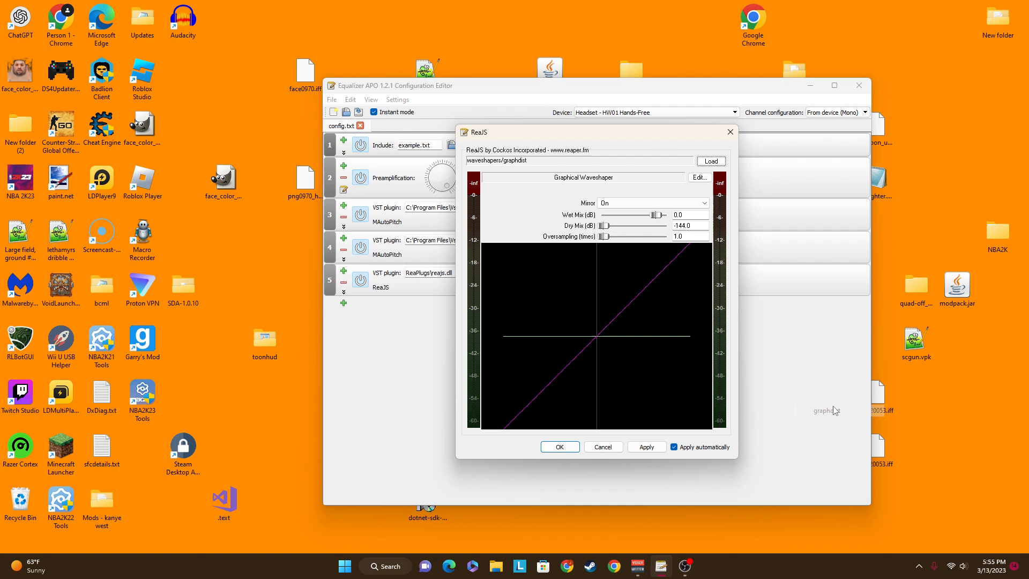
{"action": "mouse_move", "coordinate": [579, 245]}
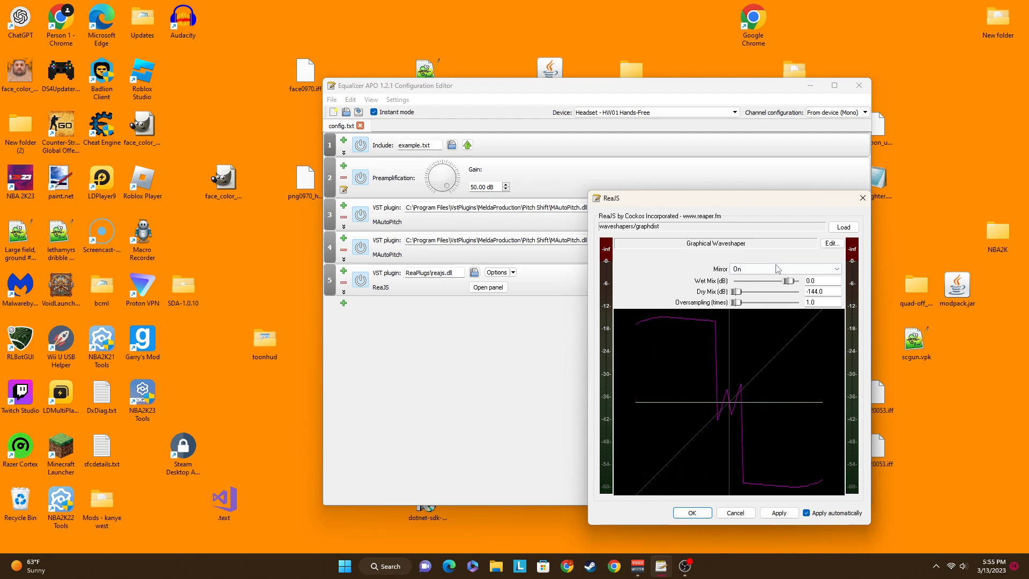
{"action": "left_click", "coordinate": [785, 268]}
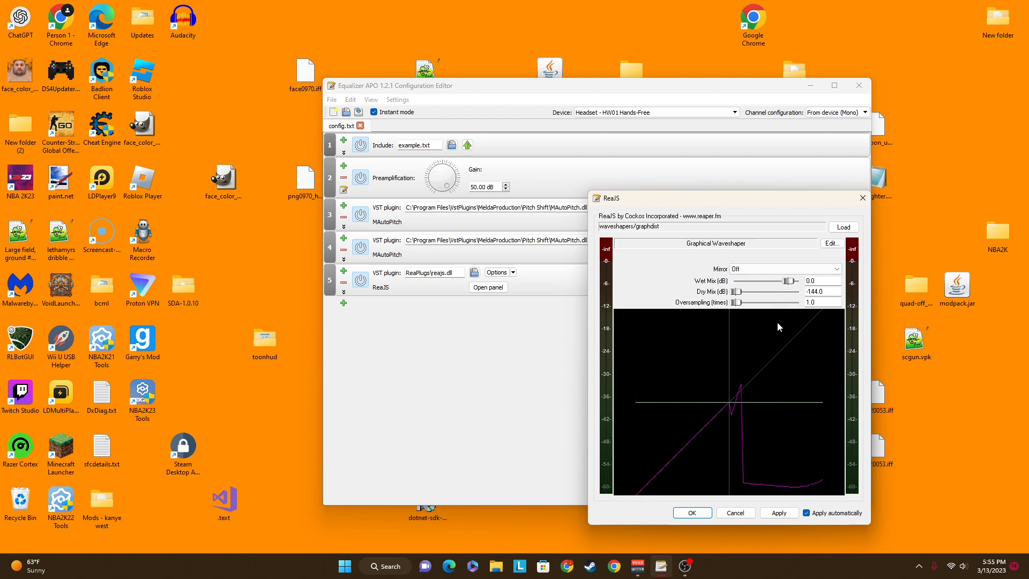